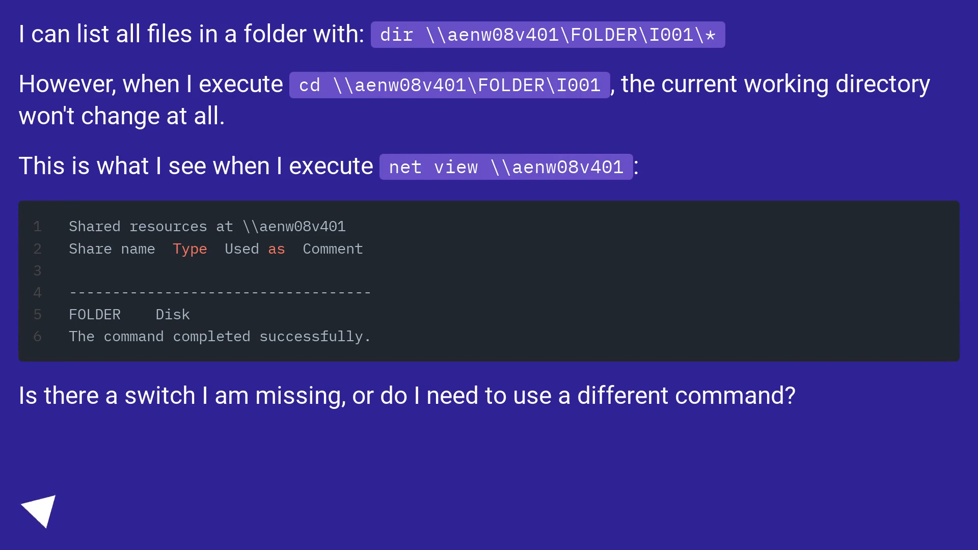
{"action": "left_click", "coordinate": [39, 510]}
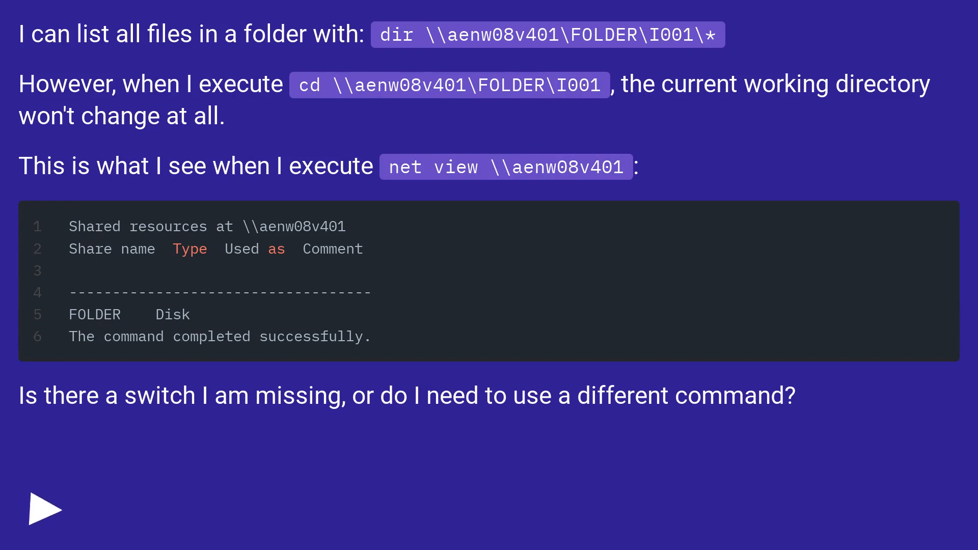
{"action": "left_click", "coordinate": [43, 508]}
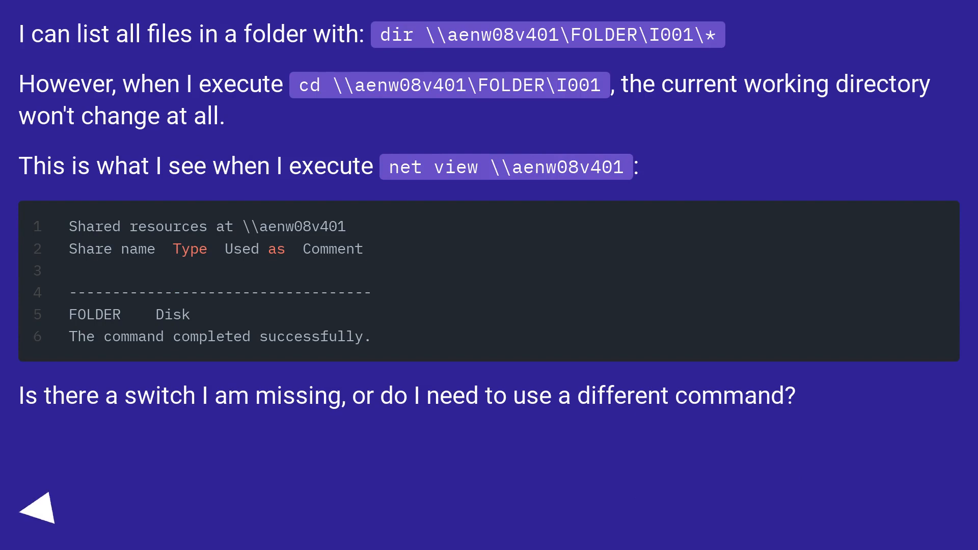
{"action": "left_click", "coordinate": [40, 510]}
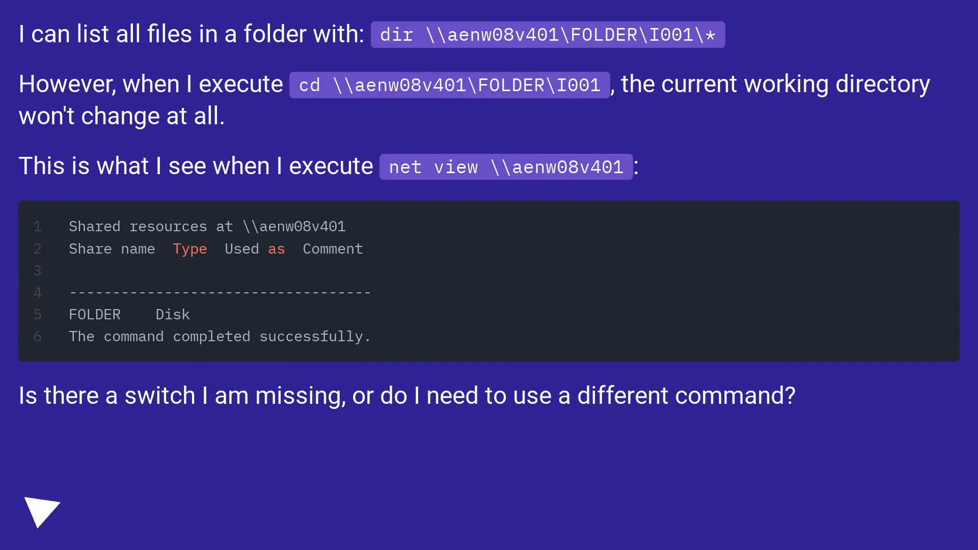
{"action": "left_click", "coordinate": [41, 510]}
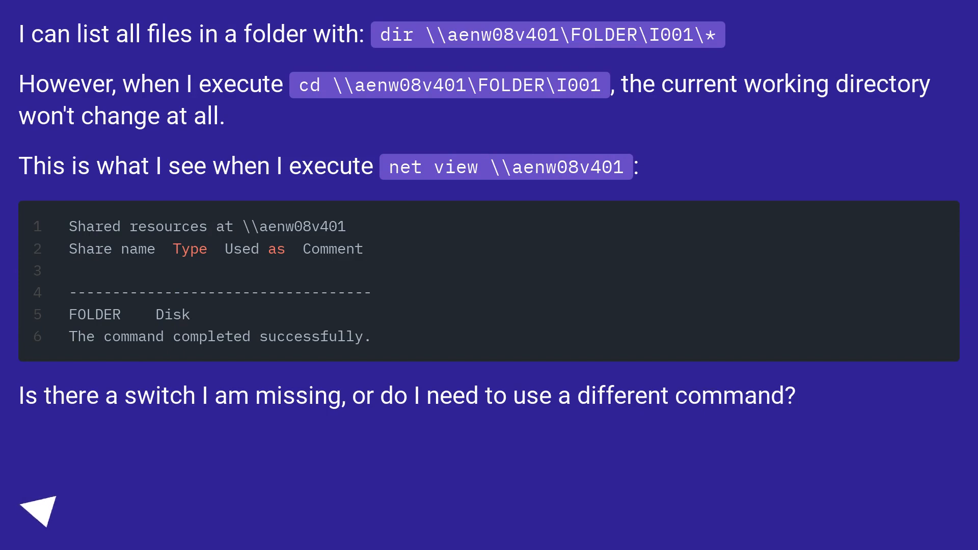
{"action": "left_click", "coordinate": [43, 511]}
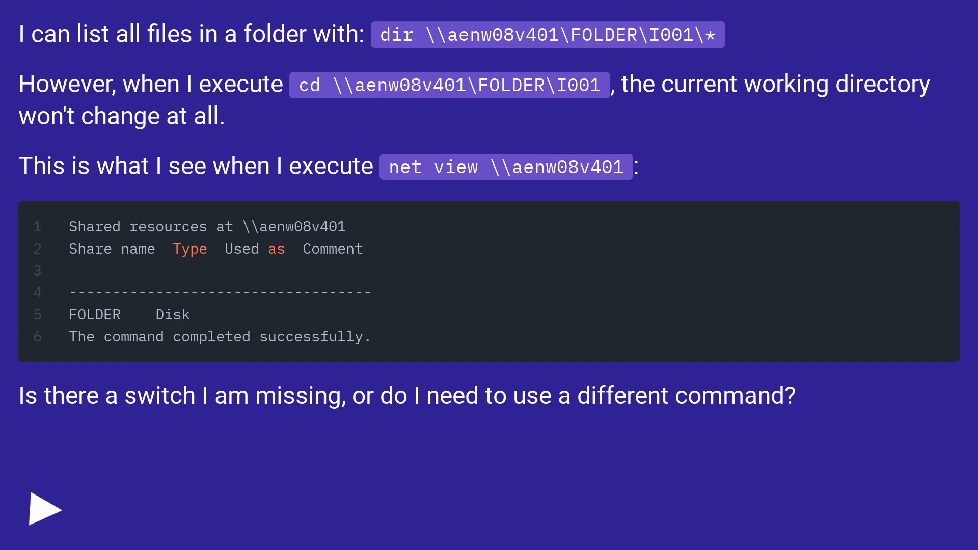
{"action": "left_click", "coordinate": [44, 508]}
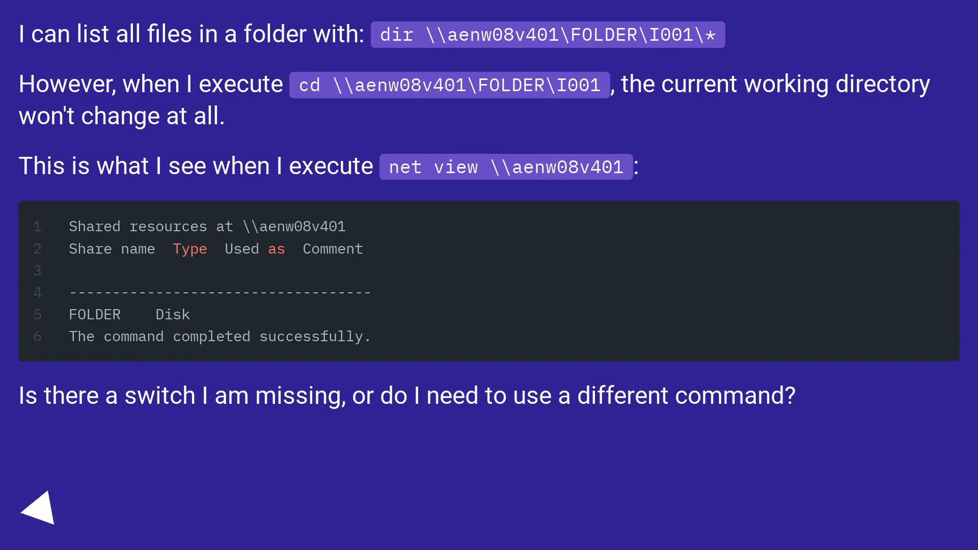
{"action": "left_click", "coordinate": [40, 512]}
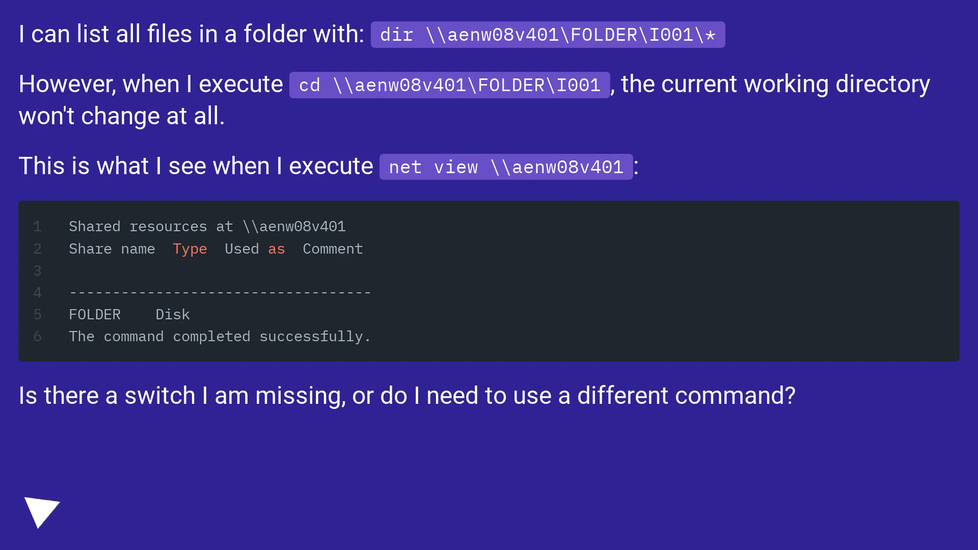
{"action": "left_click", "coordinate": [40, 513]}
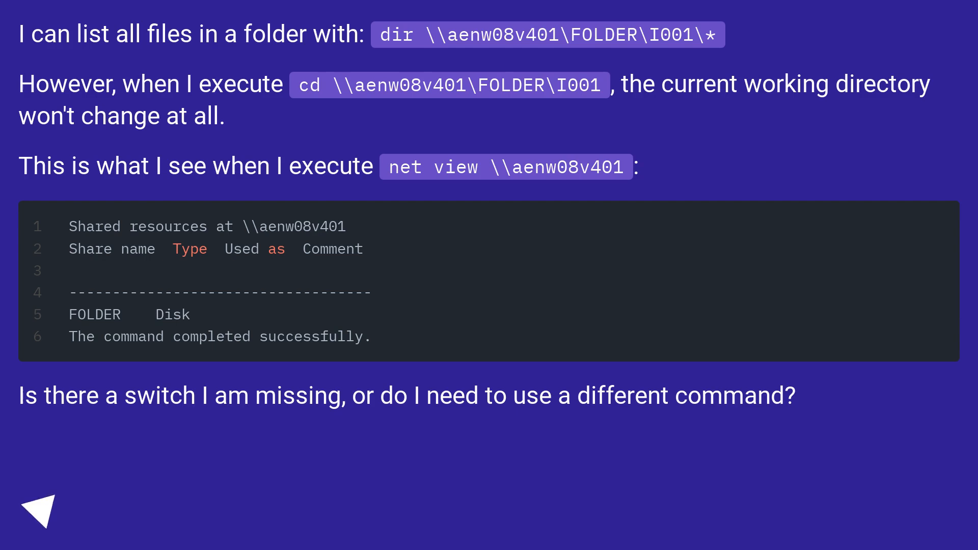
{"action": "left_click", "coordinate": [39, 508]}
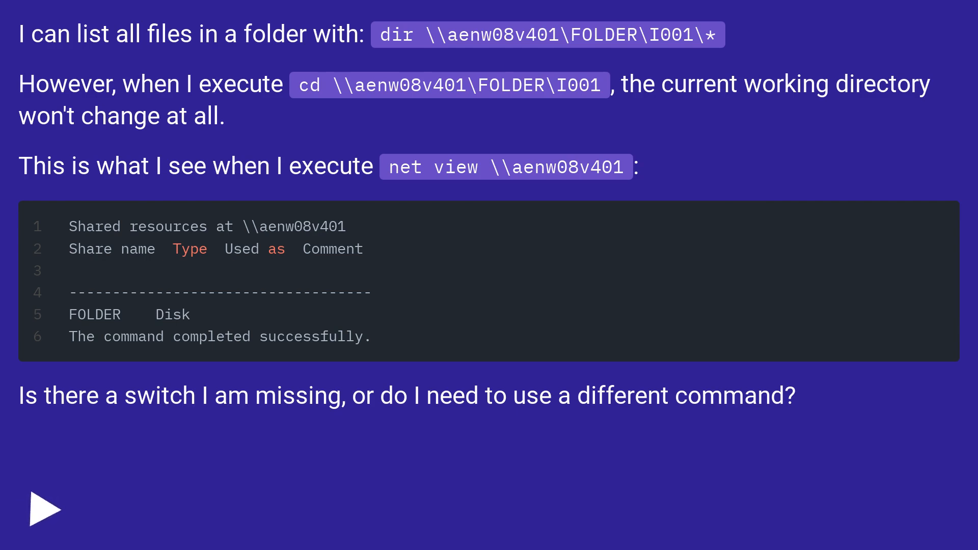
{"action": "left_click", "coordinate": [43, 509]}
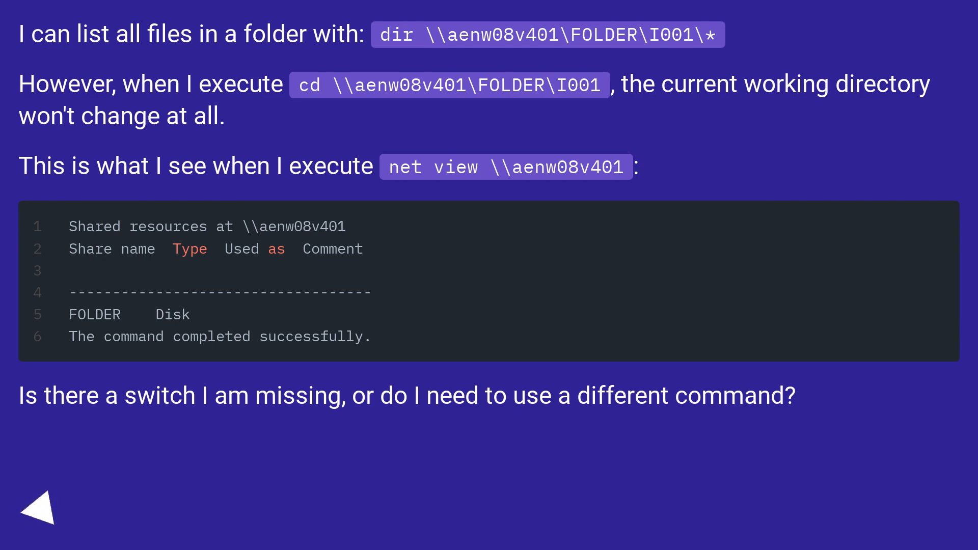
{"action": "left_click", "coordinate": [40, 512]}
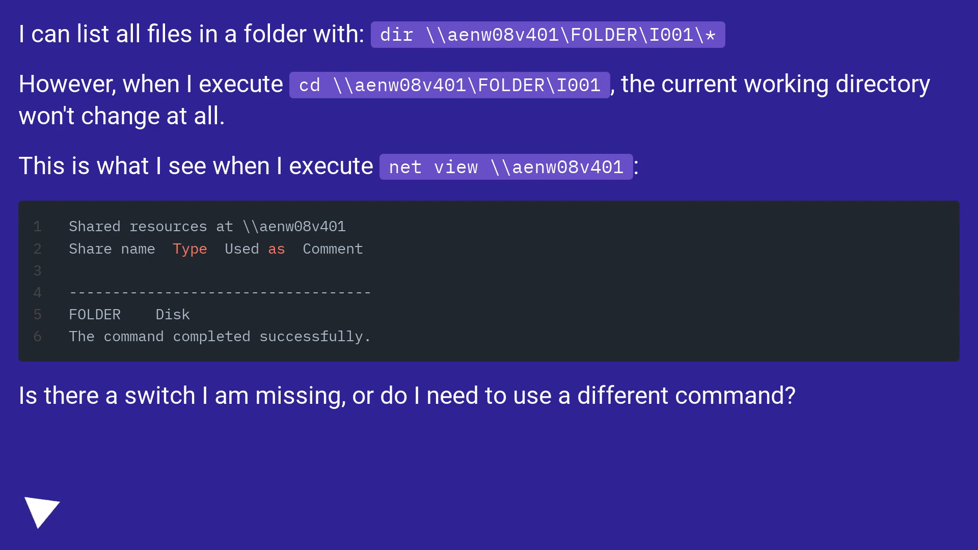
{"action": "left_click", "coordinate": [41, 511]}
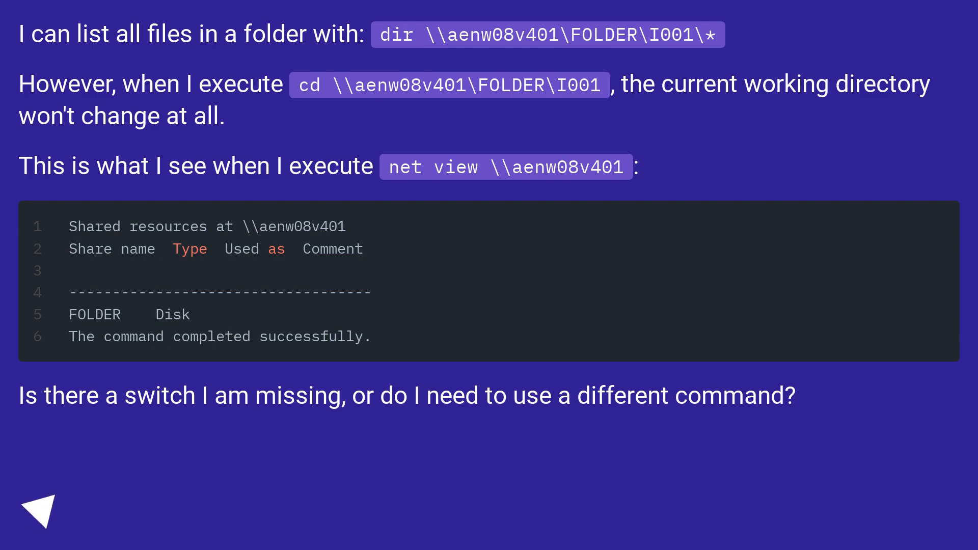
{"action": "left_click", "coordinate": [39, 510]}
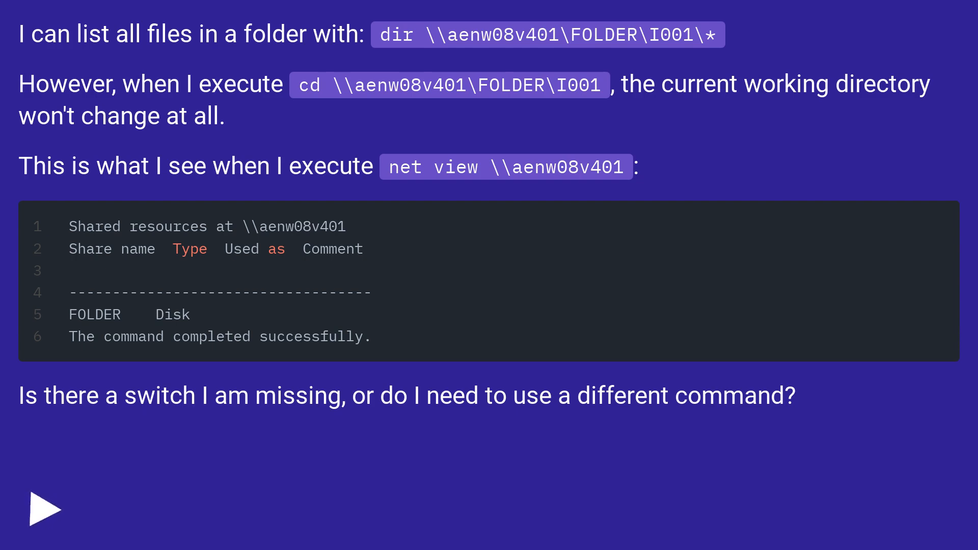
{"action": "left_click", "coordinate": [44, 508]}
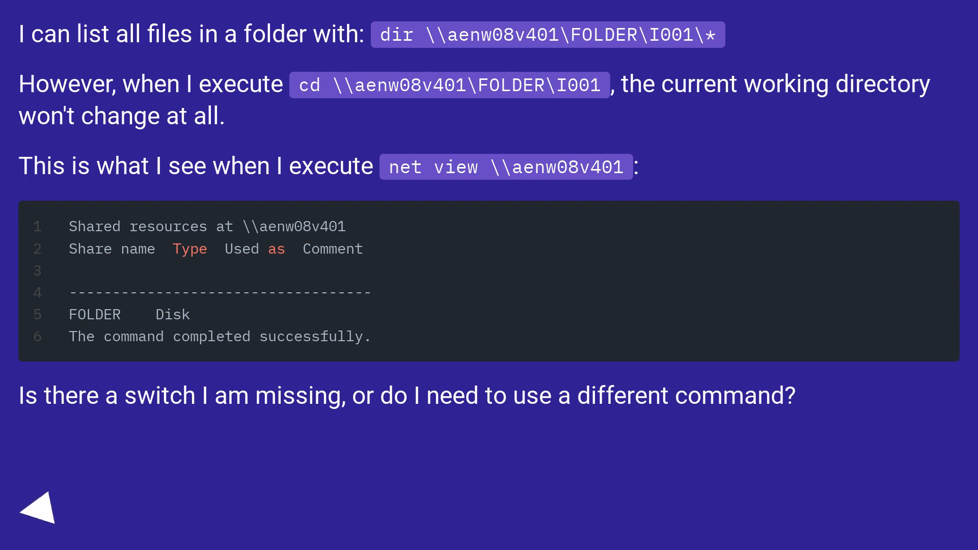
{"action": "left_click", "coordinate": [41, 510]}
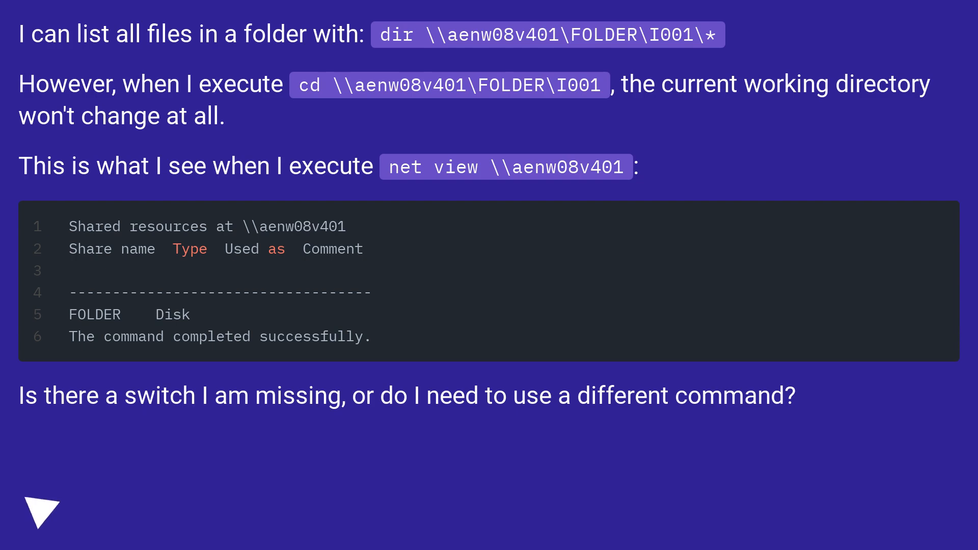
{"action": "left_click", "coordinate": [40, 514]}
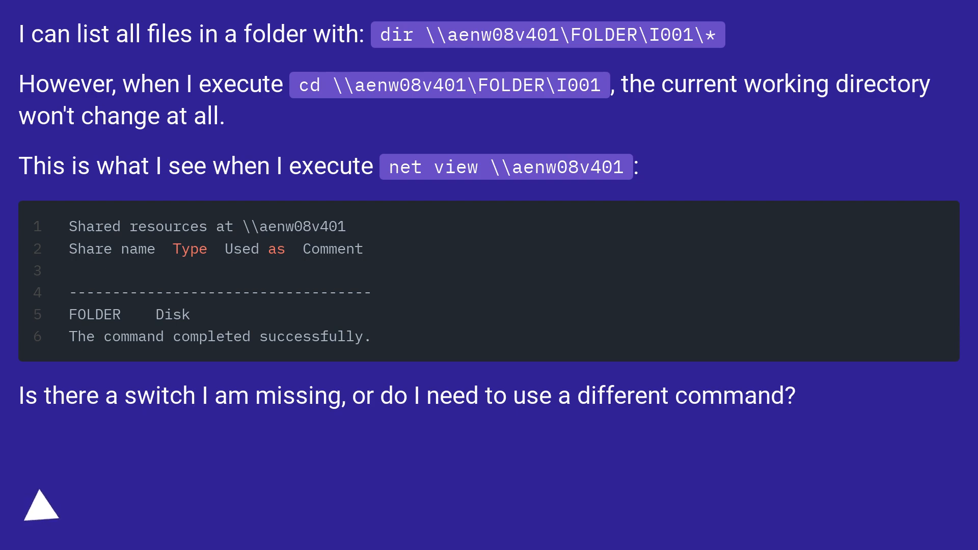